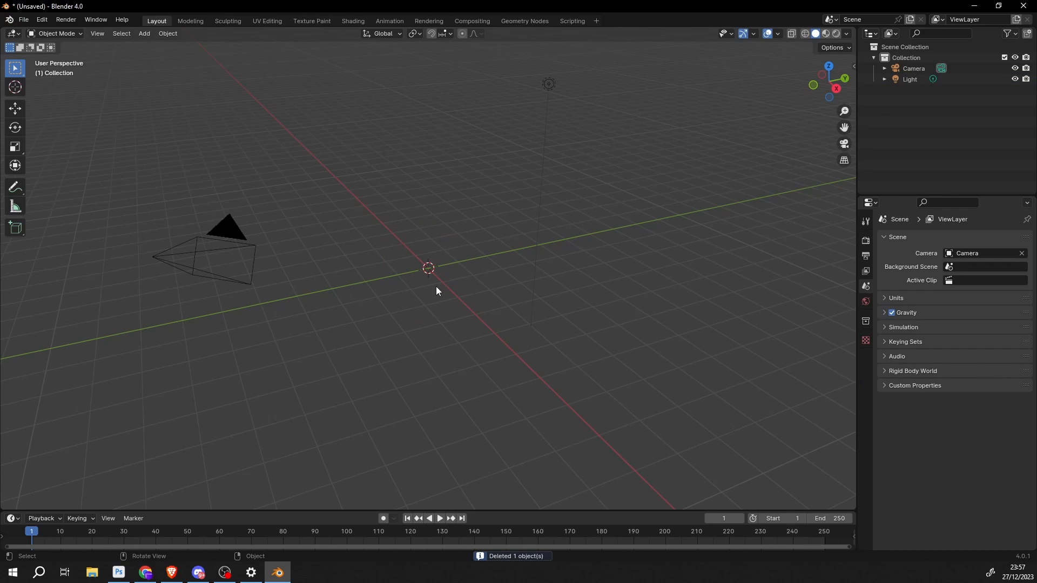
# Add a Cylinder mesh from Add > Mesh at the scene centre.
pyautogui.click(143, 34)
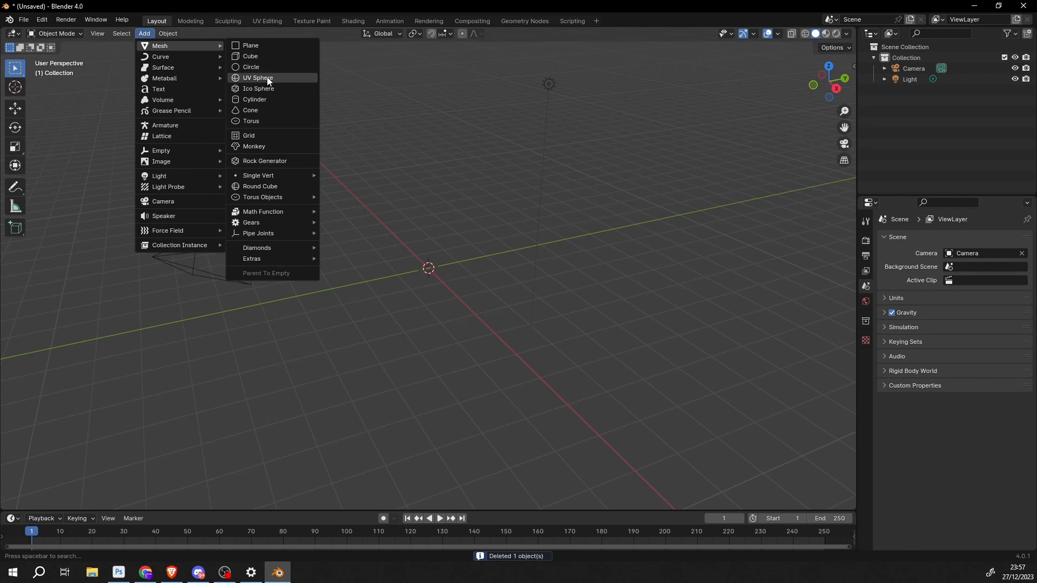
pyautogui.click(255, 99)
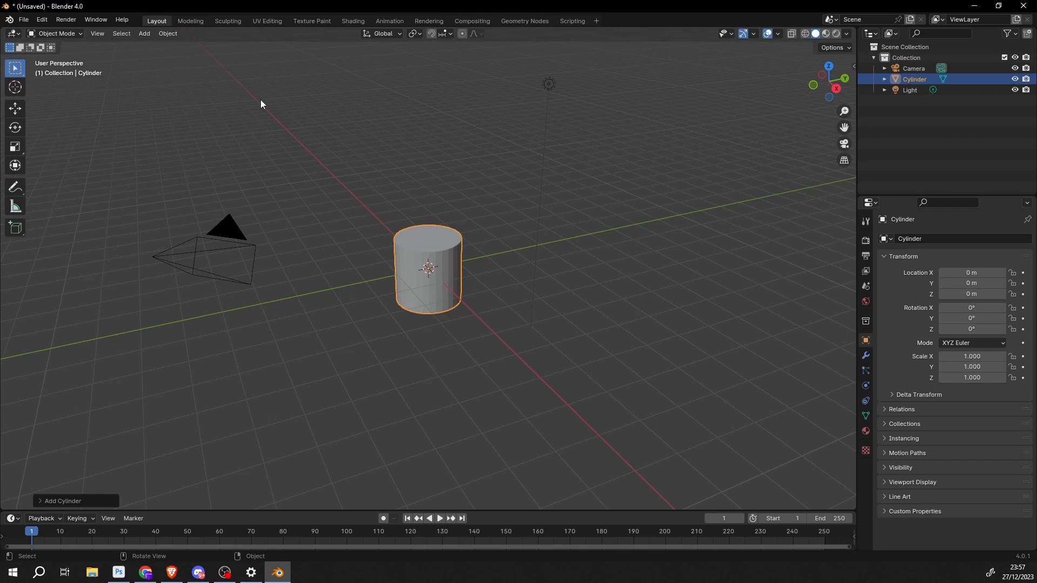
# In Edit Mode, inset and sink the cylinder's top face into a cup-like cone.
pyautogui.press('Tab')
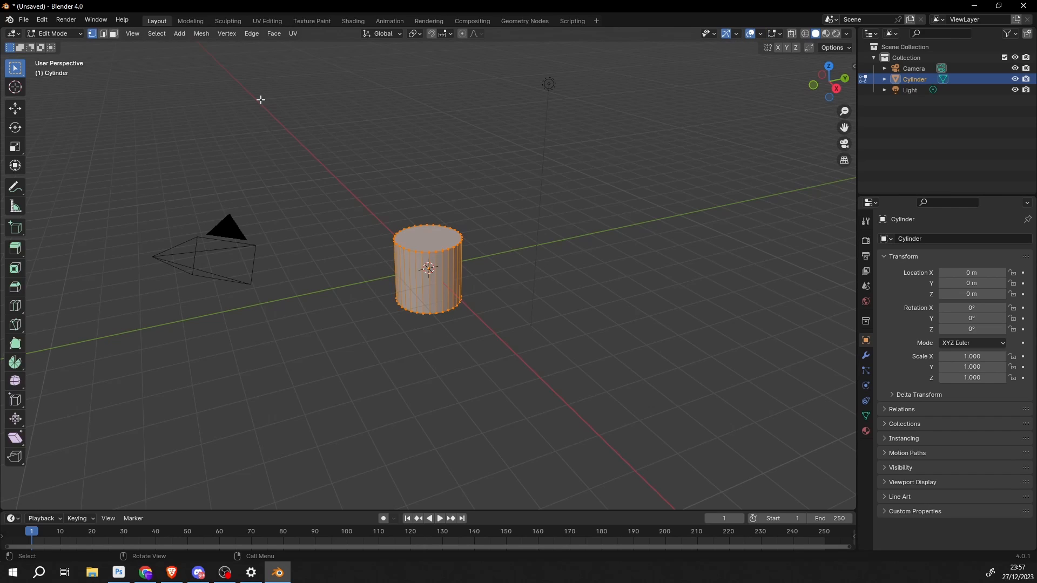
pyautogui.press('r')
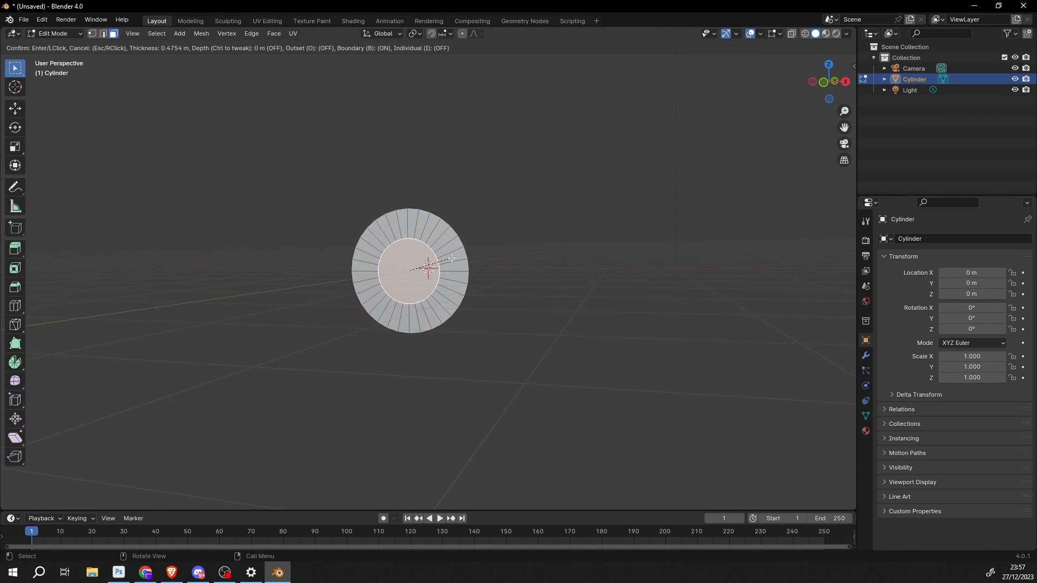
pyautogui.click(429, 268)
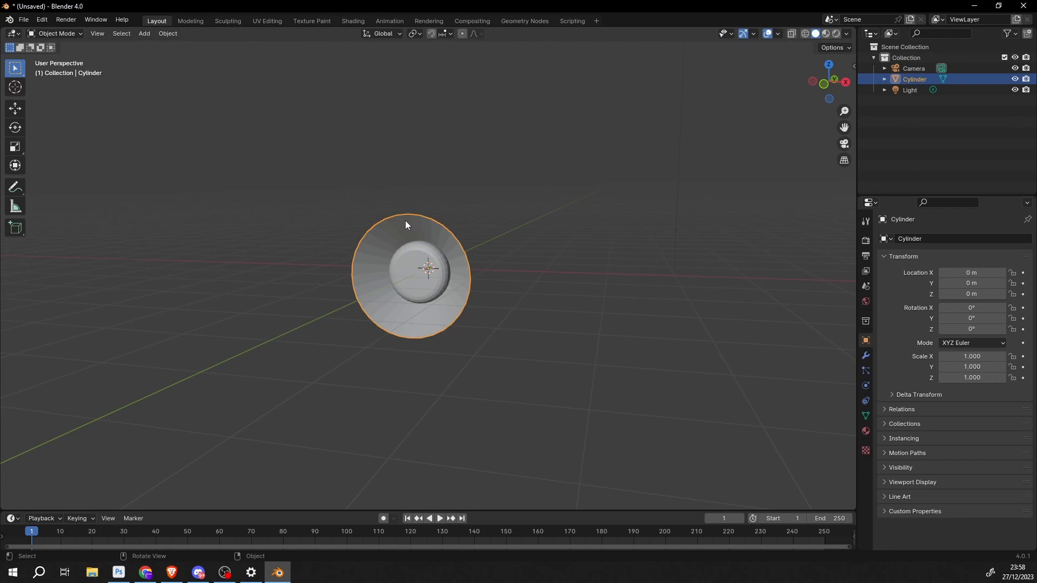
pyautogui.moveTo(419, 242)
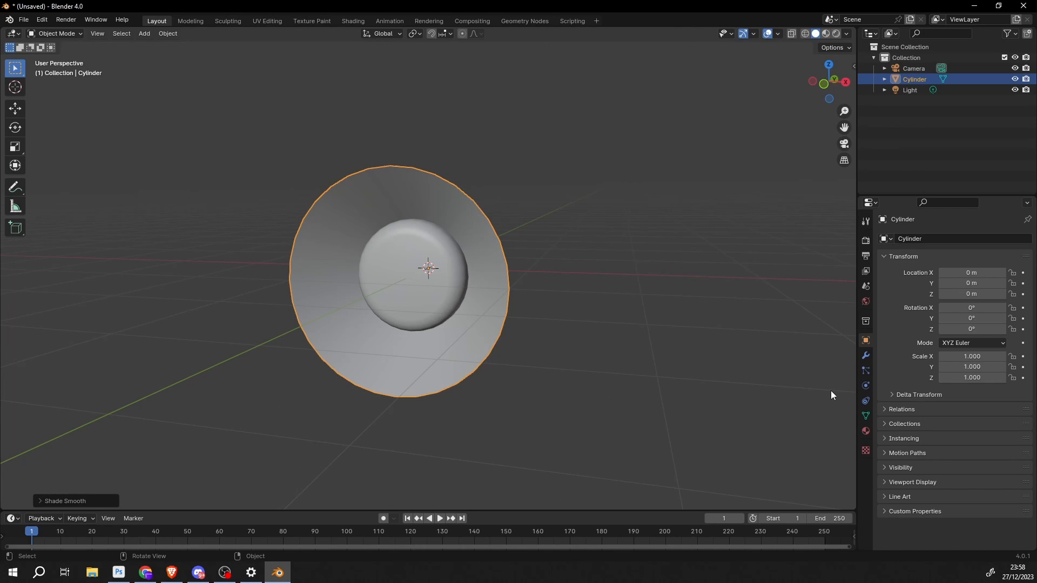
pyautogui.moveTo(865, 415)
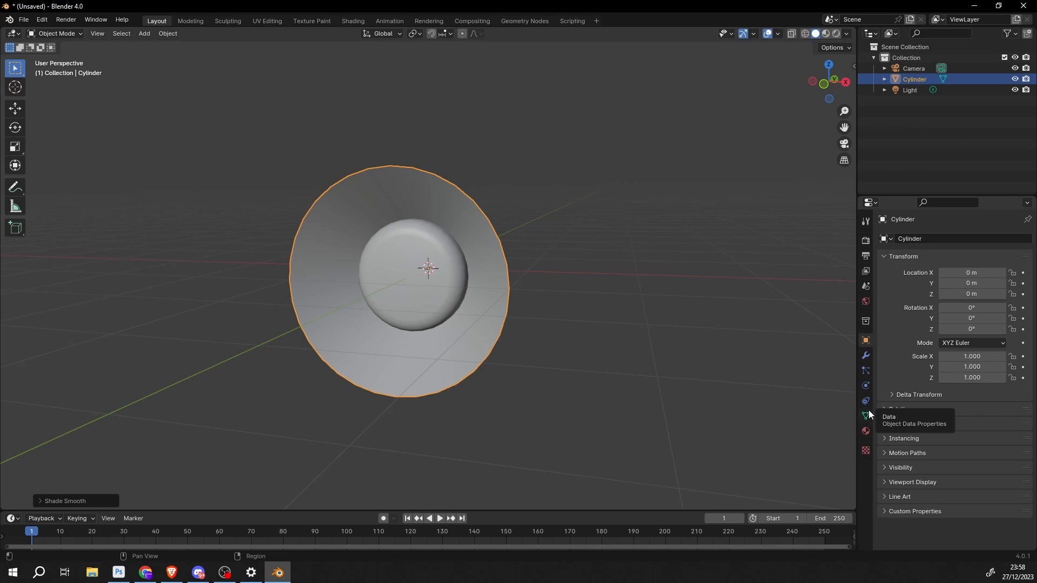
# In Object Data Properties, add a Basis shape key and a second key, Key 1.
pyautogui.click(865, 415)
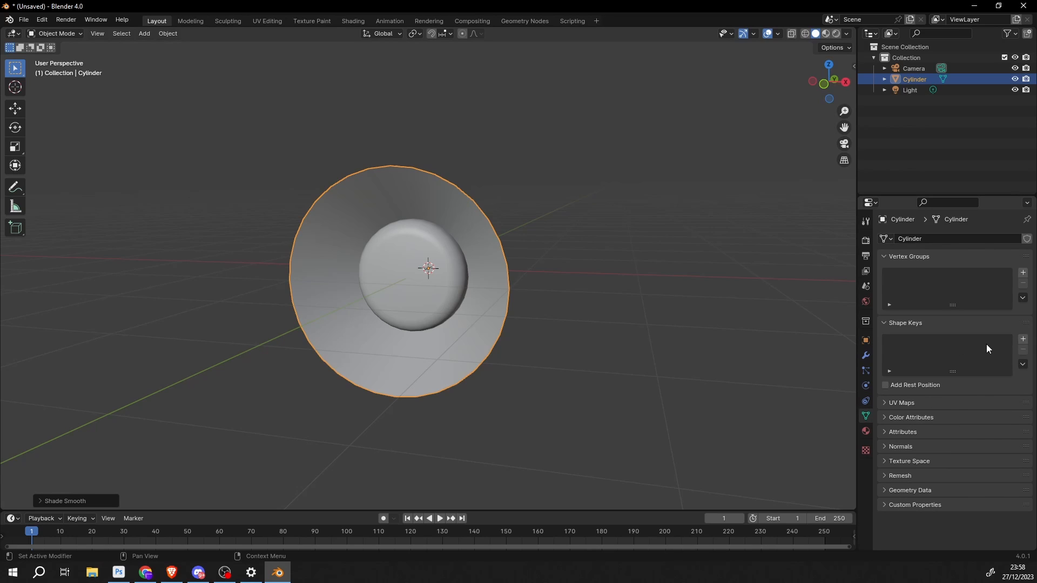
pyautogui.click(1022, 338)
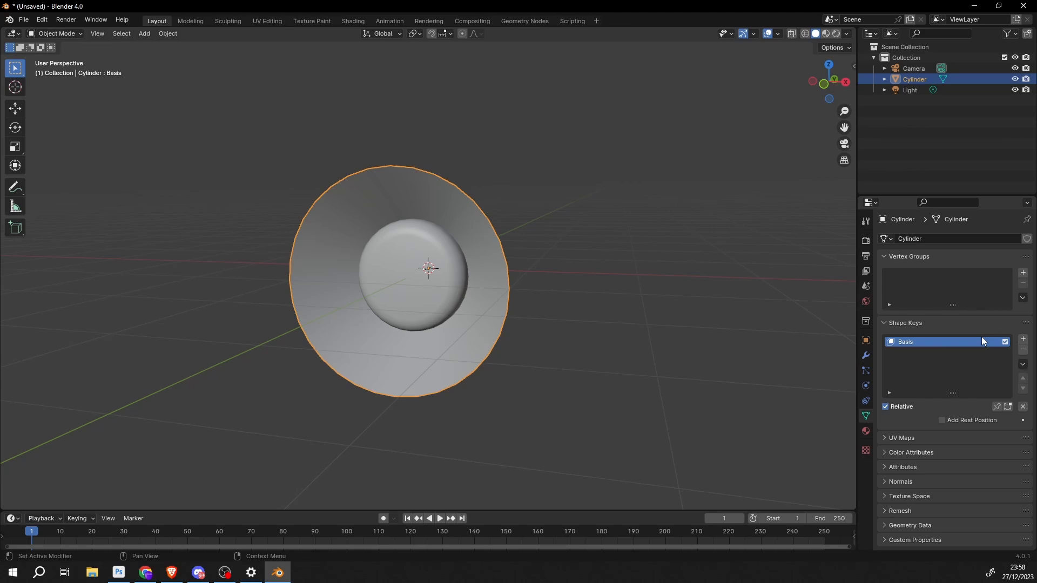
pyautogui.moveTo(953, 341)
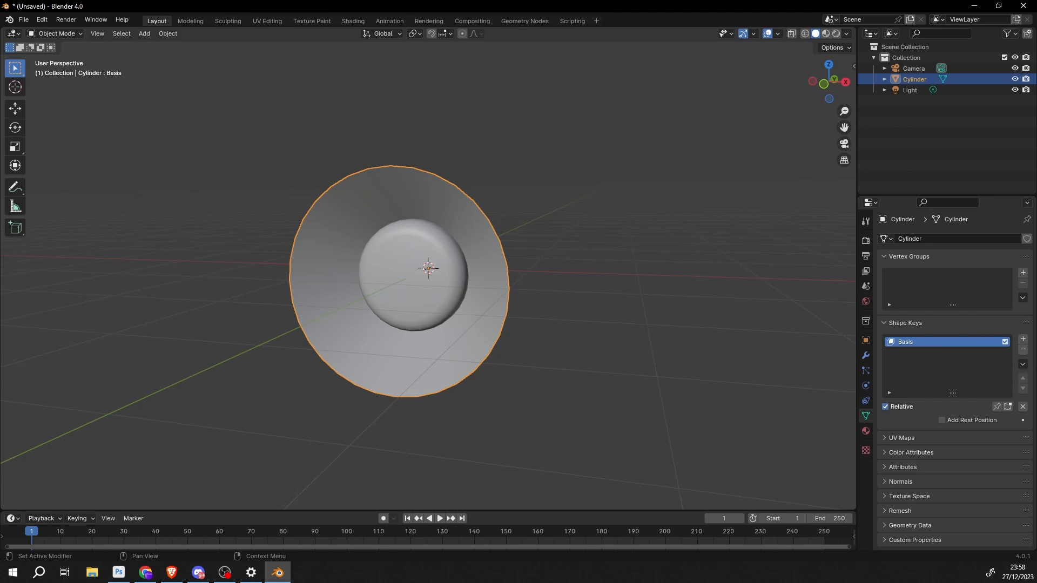
pyautogui.moveTo(1023, 338)
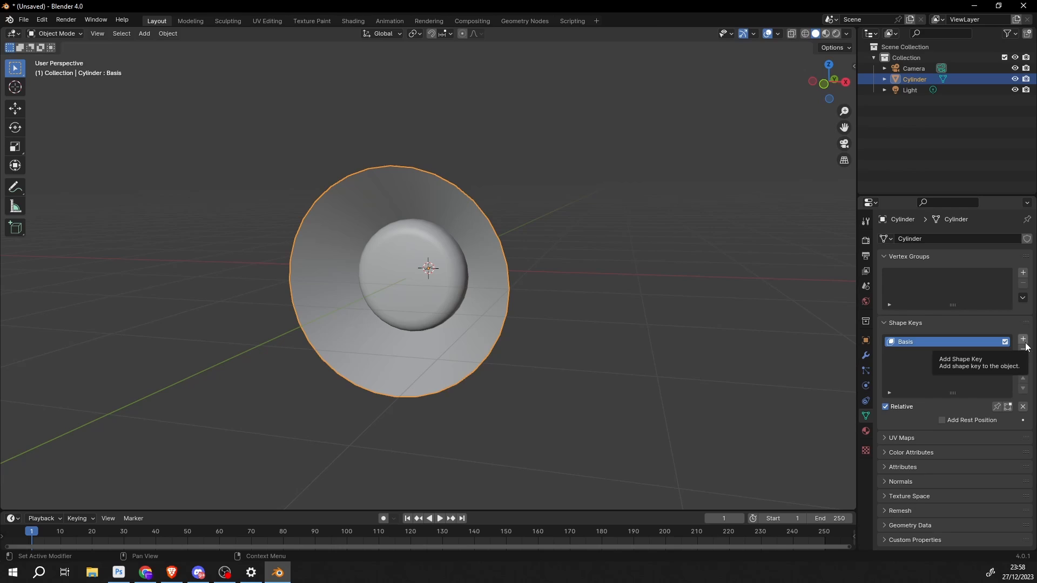
pyautogui.click(1021, 339)
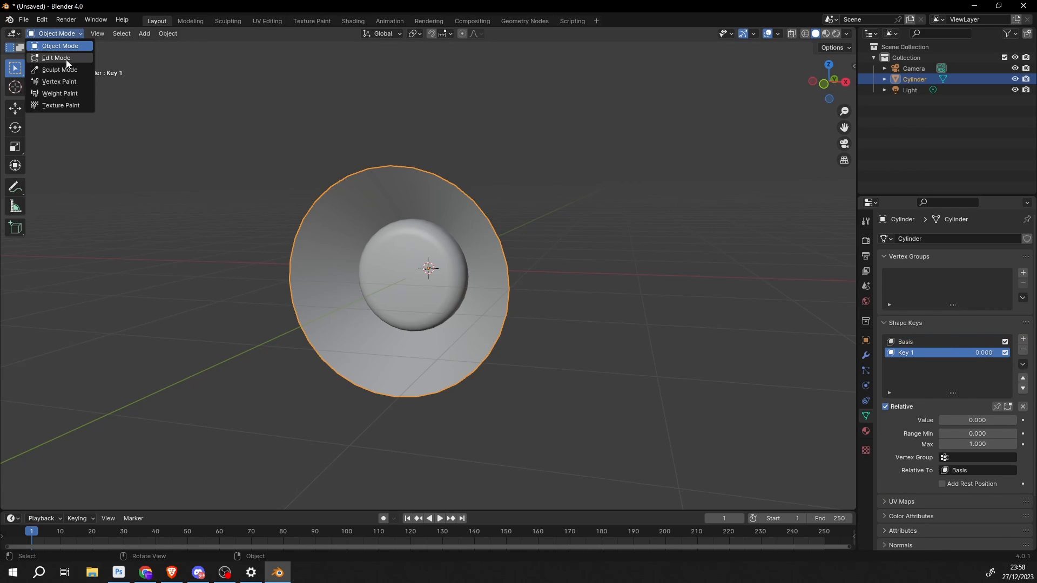
# On Key 1, box-select the cone's inner centre rings and move them outward along the axis.
pyautogui.click(55, 58)
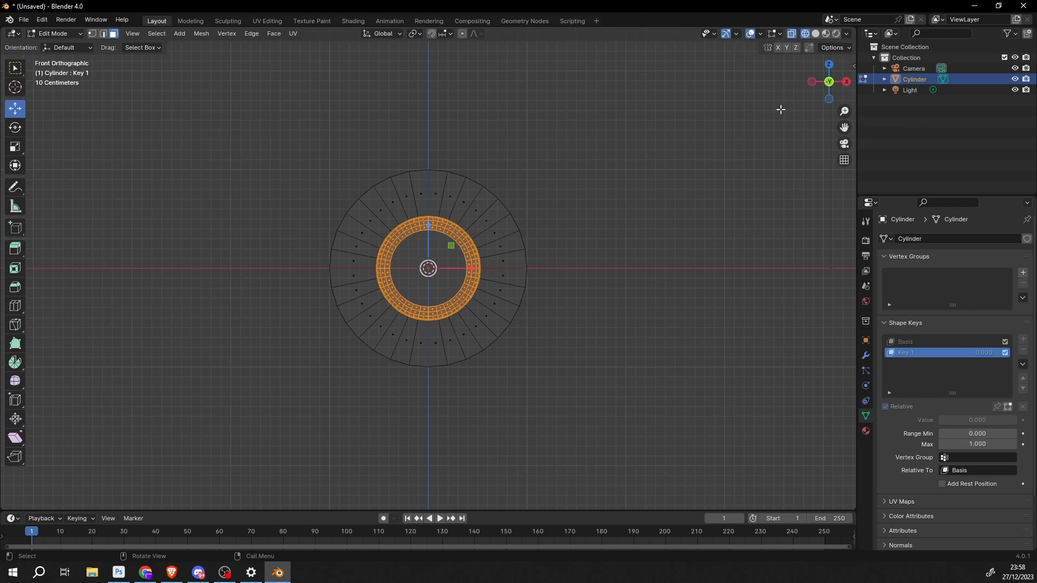
pyautogui.click(113, 34)
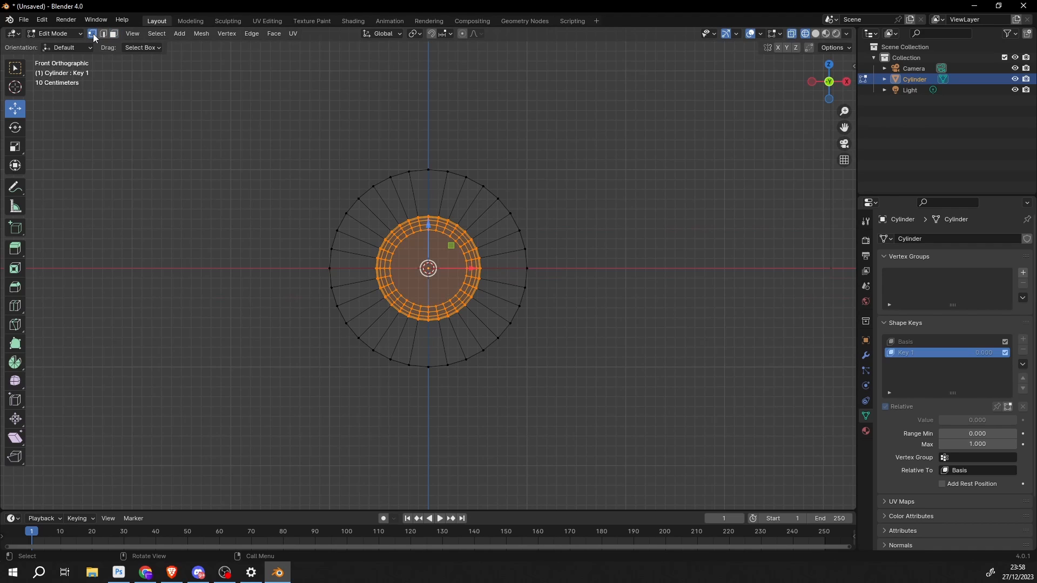
pyautogui.moveTo(374, 208); pyautogui.dragTo(475, 302)
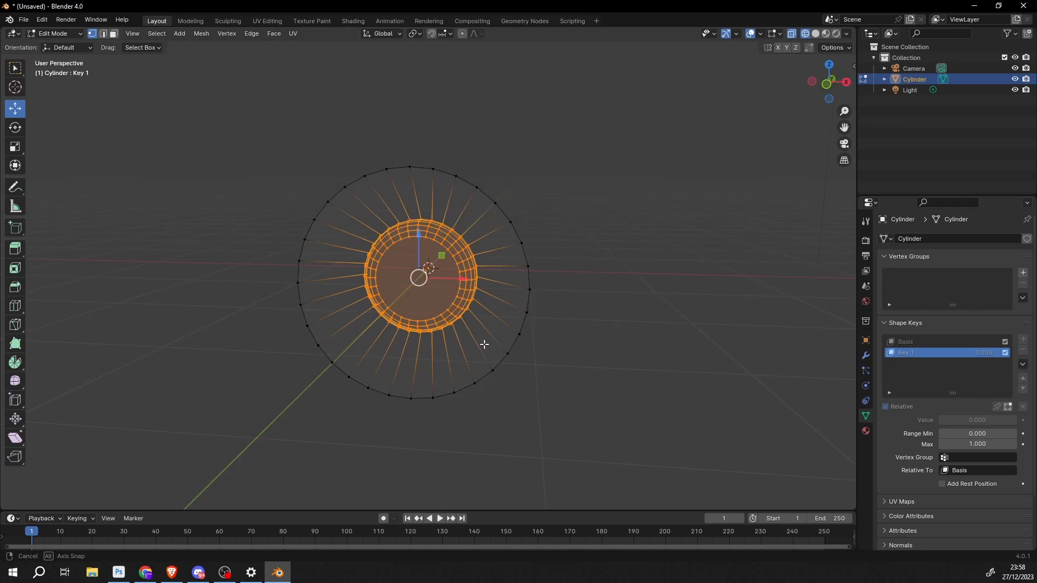
pyautogui.press('z')
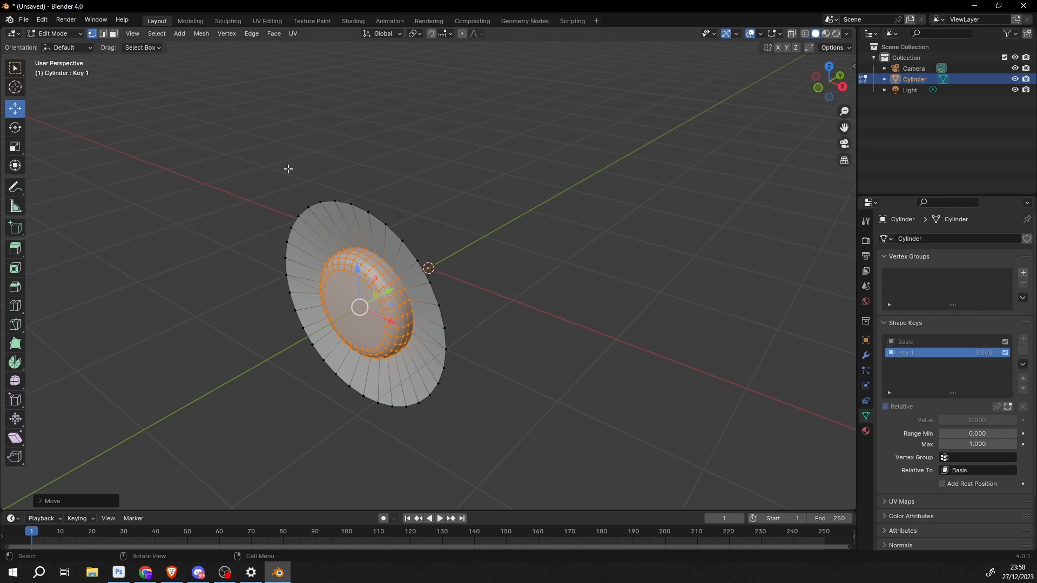
pyautogui.click(54, 33)
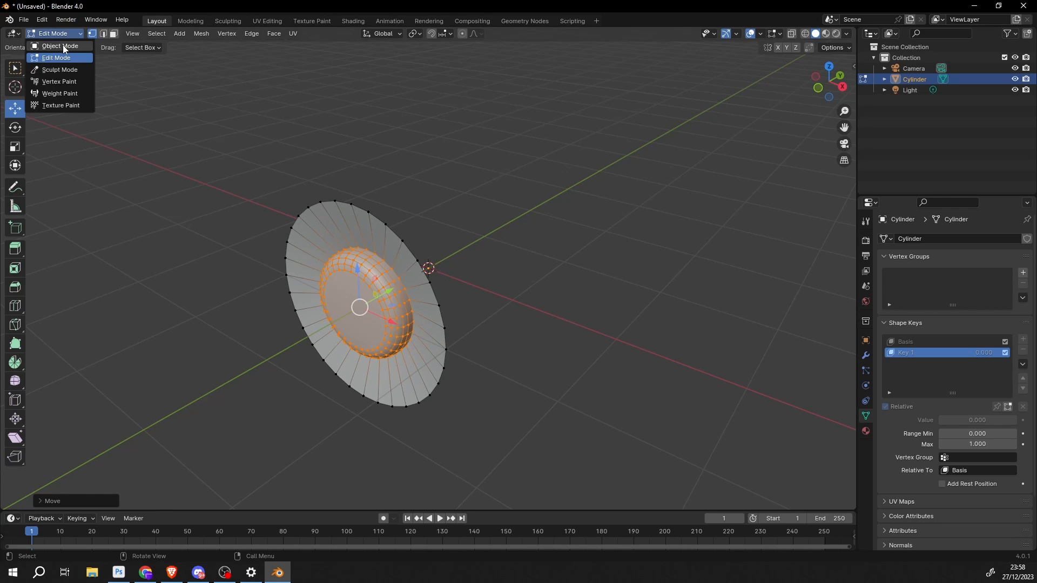
# Return to Object Mode so Key 1's value can be keyframed.
pyautogui.click(59, 45)
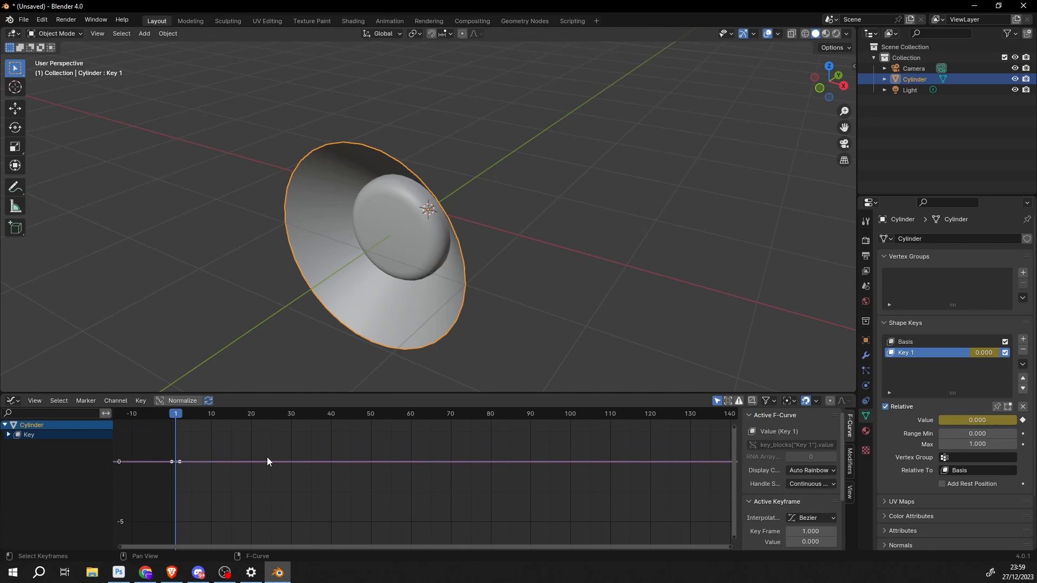
# Bake the audio file onto Key 1 via Channel > Sound to Samples and scrub frames to preview the pulsing cone.
pyautogui.click(115, 402)
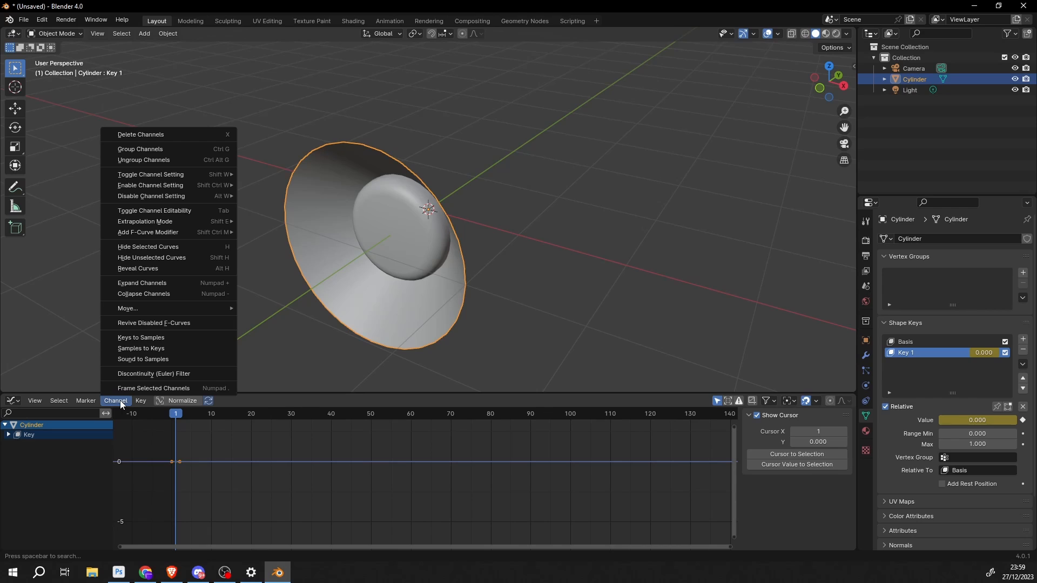
pyautogui.moveTo(155, 359)
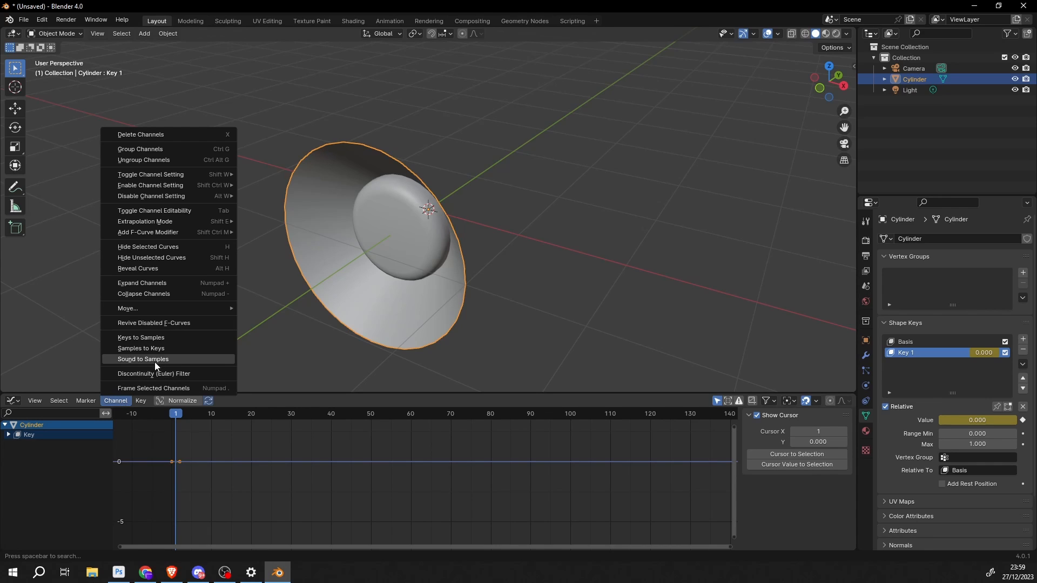
pyautogui.click(143, 359)
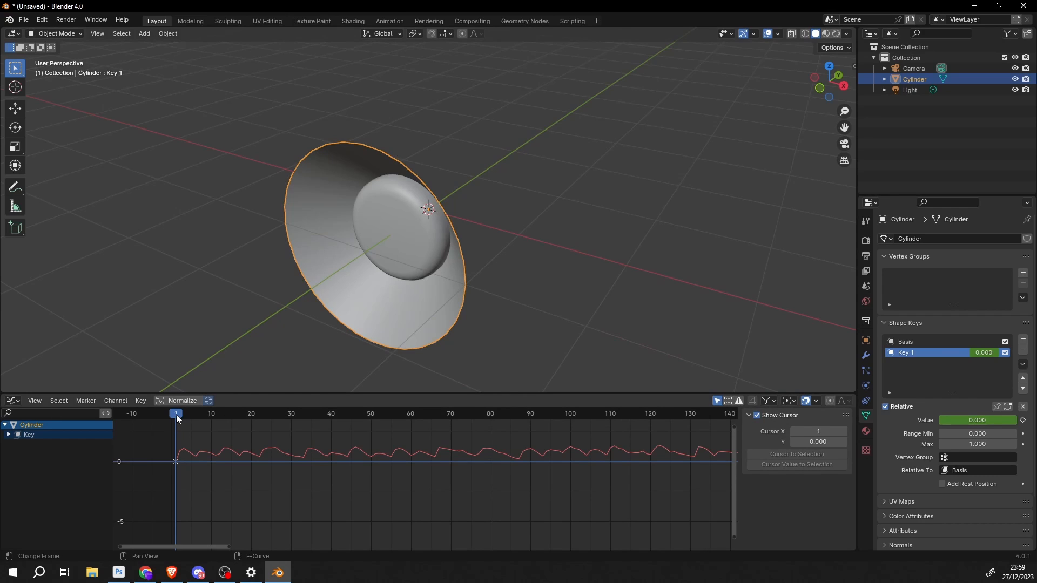
pyautogui.click(494, 414)
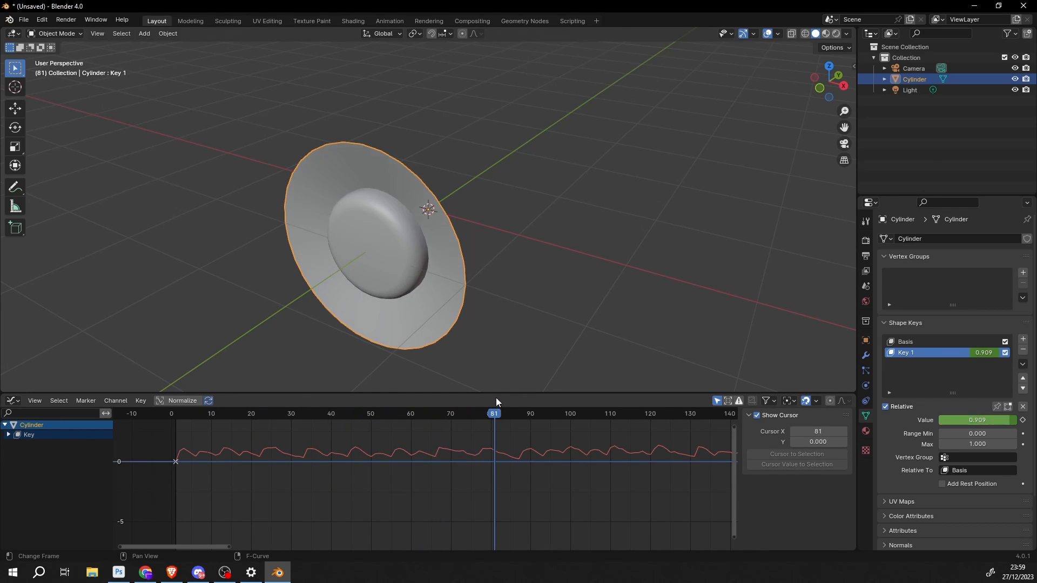
pyautogui.click(342, 414)
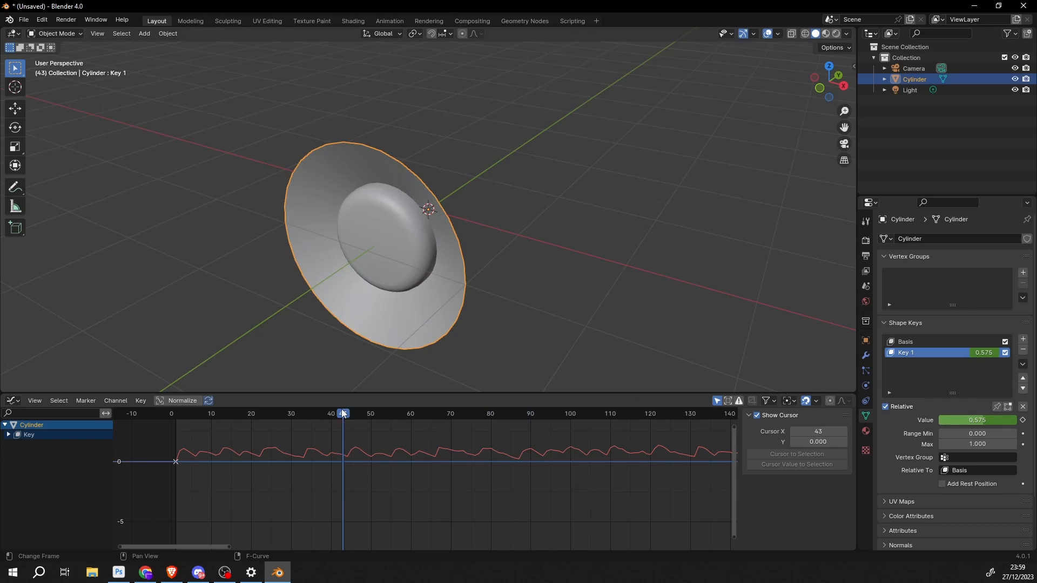
pyautogui.click(253, 413)
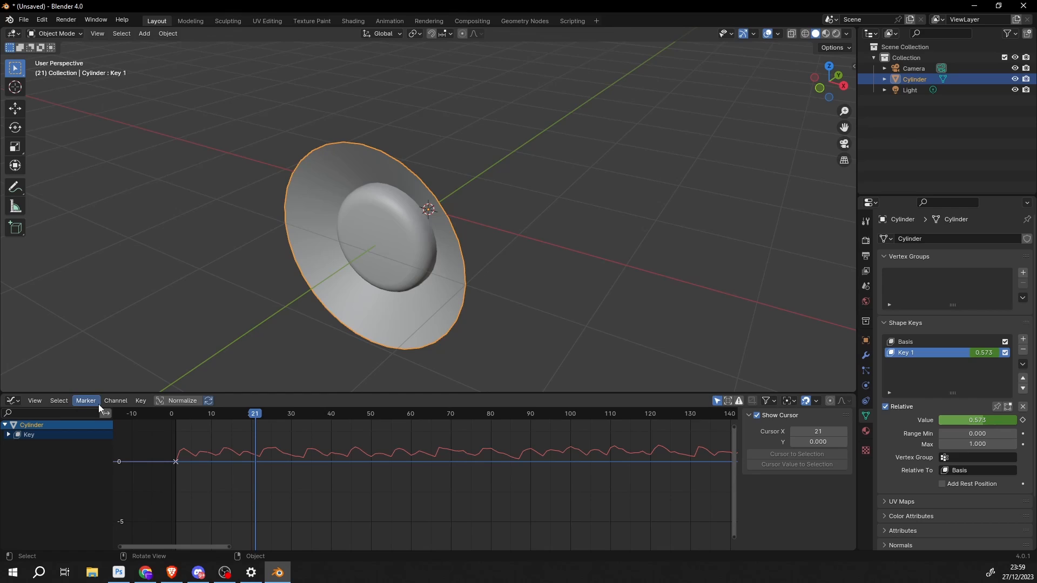
# Convert Key 1's baked sound samples into editable keyframes via Channel > Samples to Keys.
pyautogui.click(115, 400)
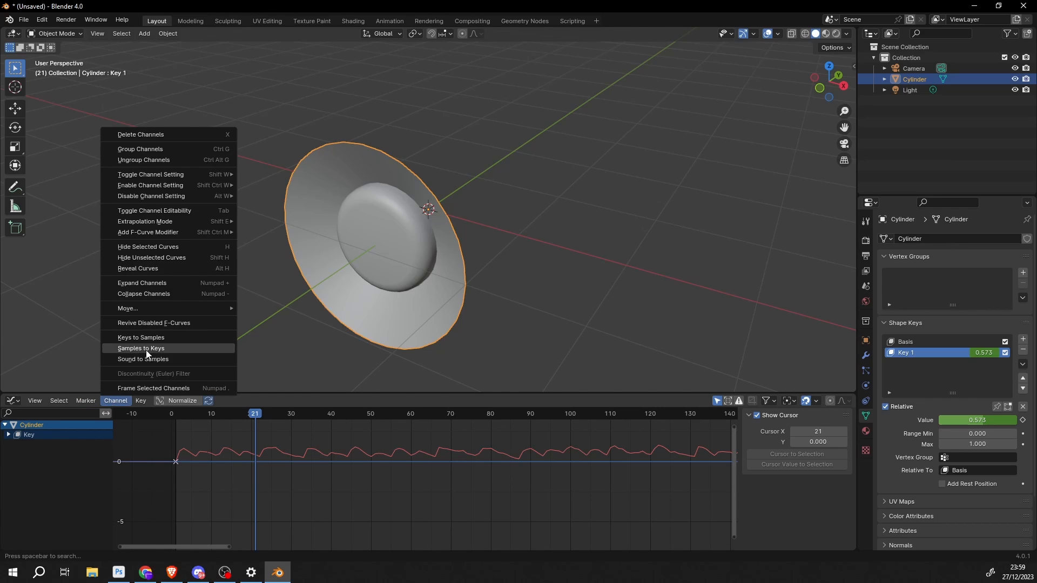
pyautogui.click(140, 349)
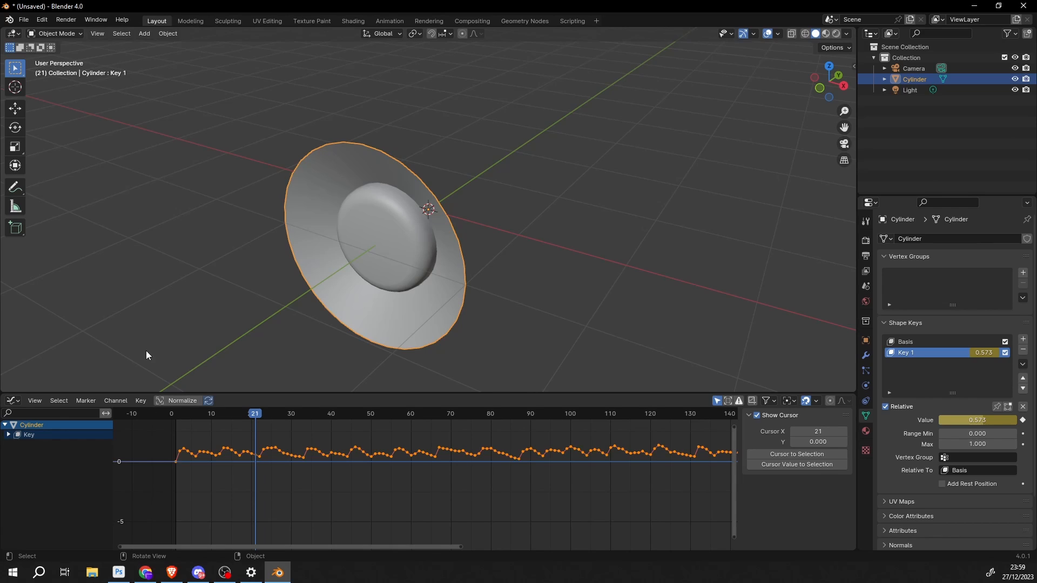
pyautogui.click(115, 403)
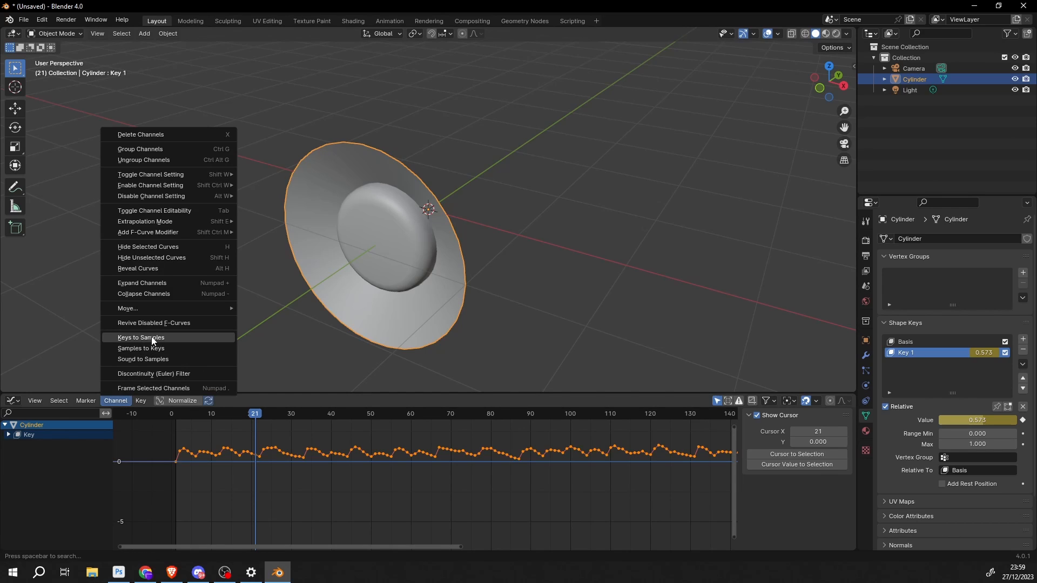
pyautogui.moveTo(141, 337)
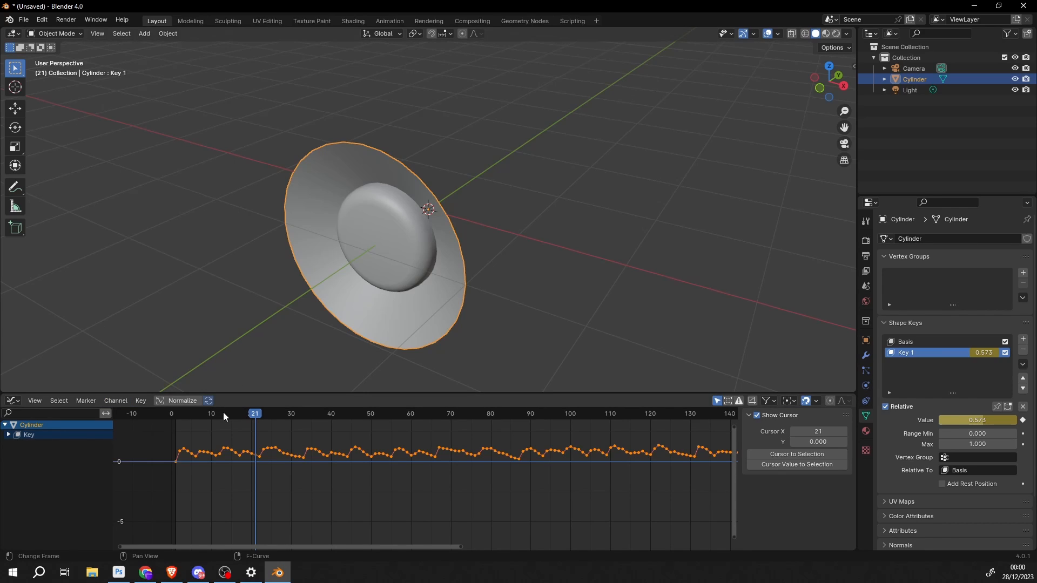
pyautogui.click(116, 400)
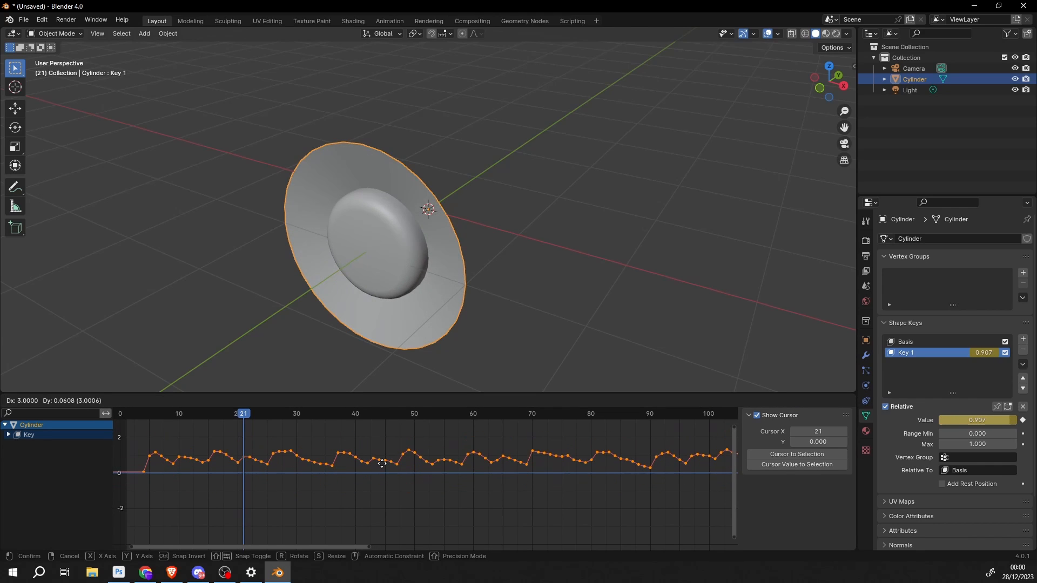
# Shift the baked keyframes a few frames later, then jump back to the first frame.
pyautogui.moveTo(381, 463); pyautogui.dragTo(324, 475)
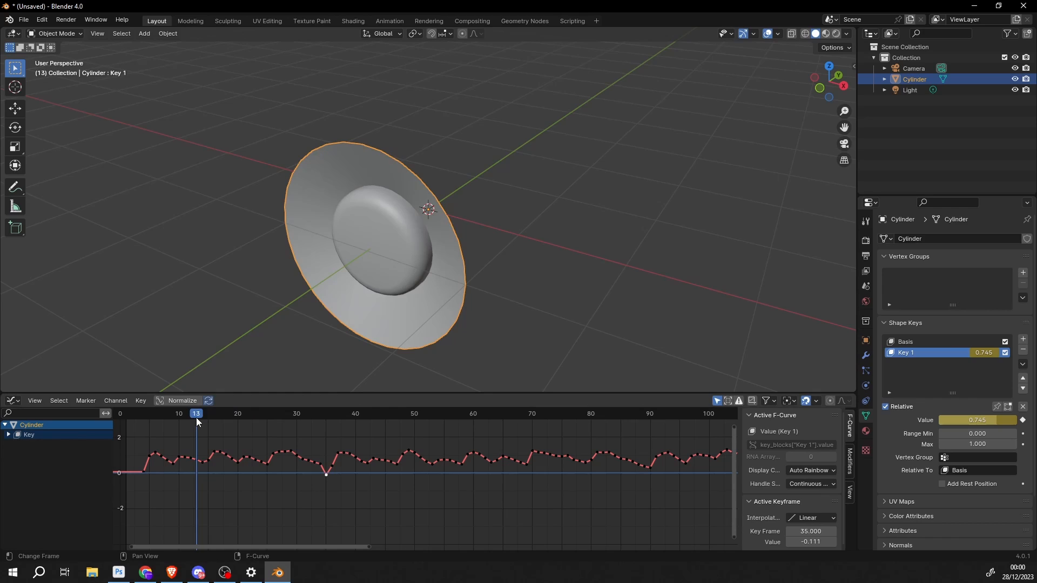
pyautogui.press('space')
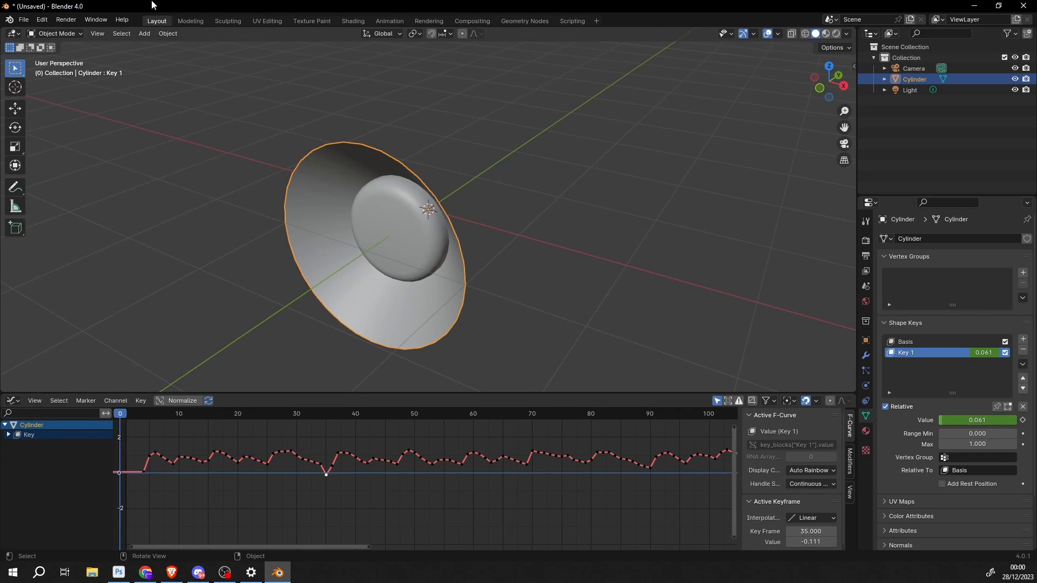
# Add a Speaker object, load Digital Dimensions.mp3 as its sound, and play back the animation.
pyautogui.click(144, 33)
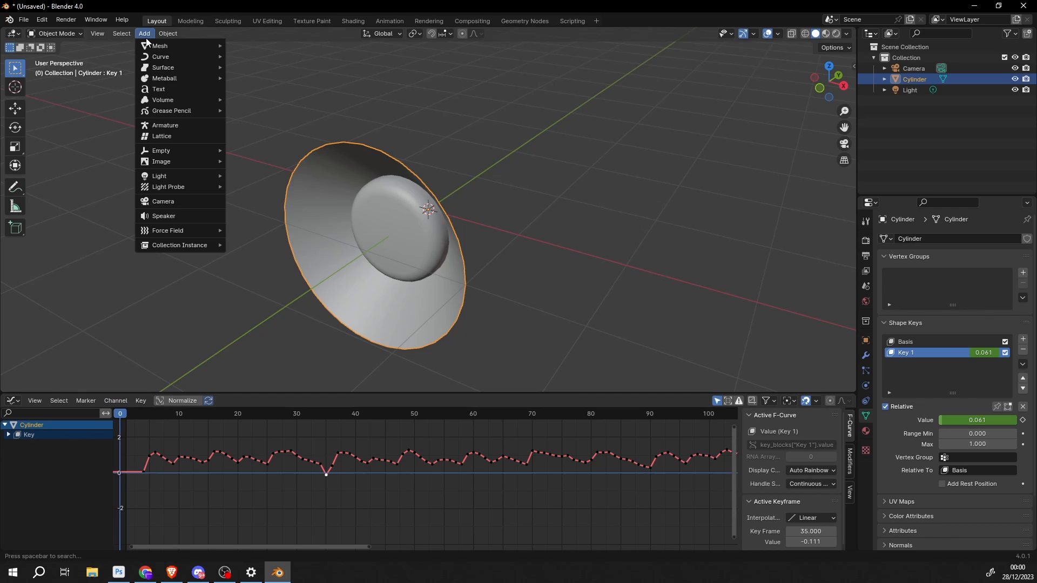
pyautogui.click(163, 216)
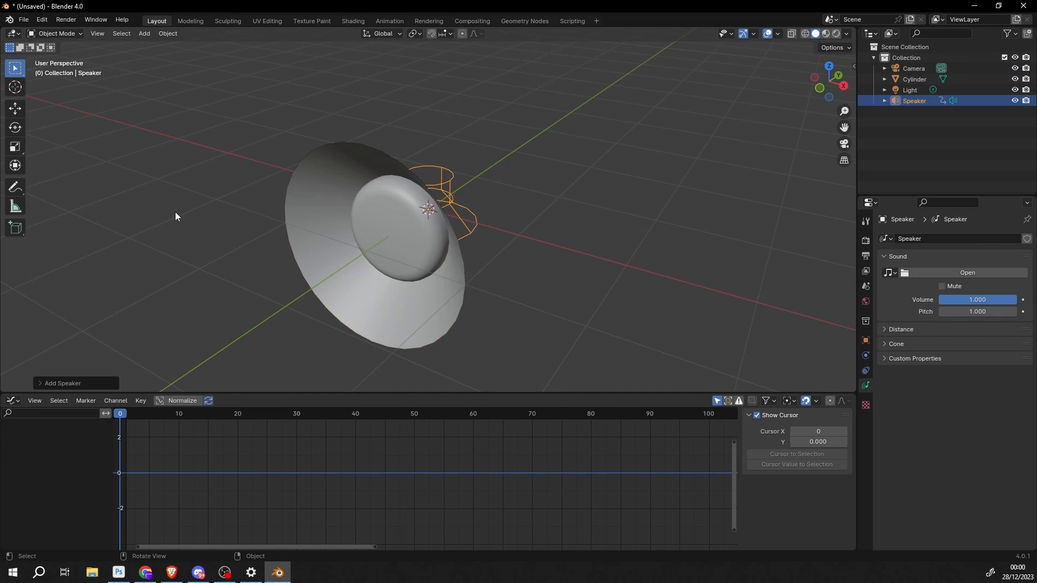
pyautogui.moveTo(944, 278)
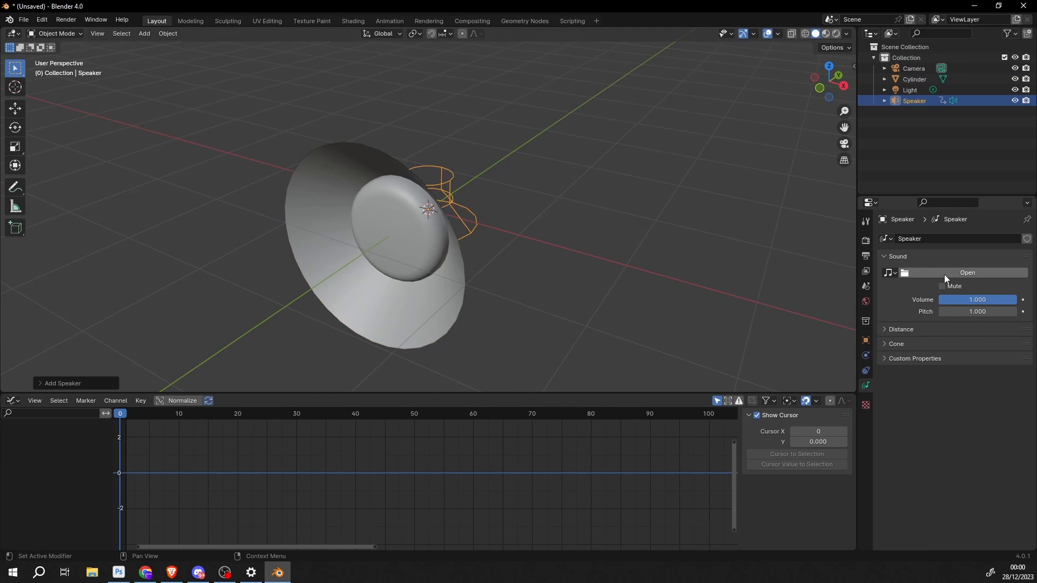
pyautogui.click(966, 272)
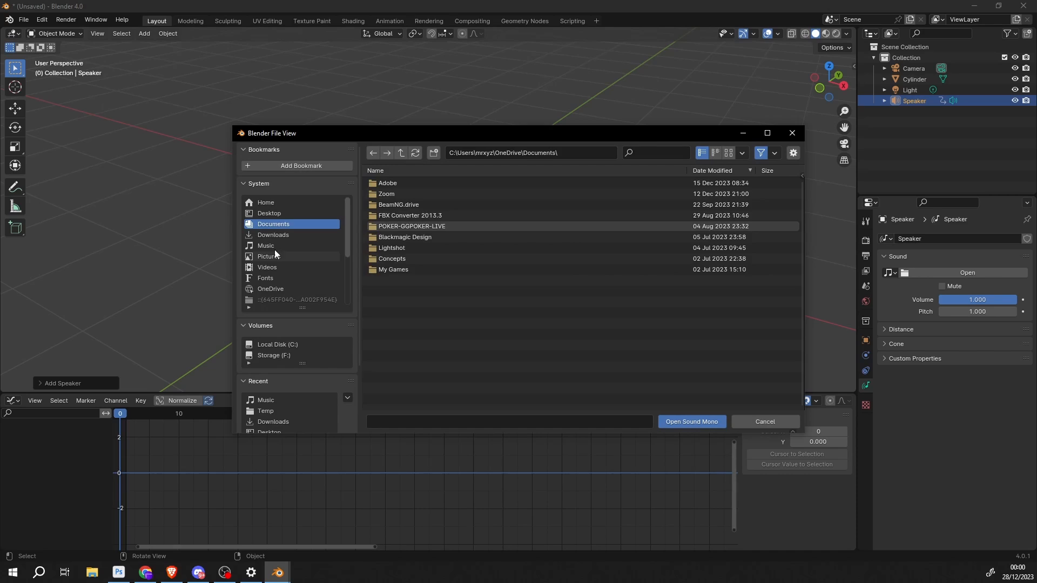
pyautogui.click(764, 421)
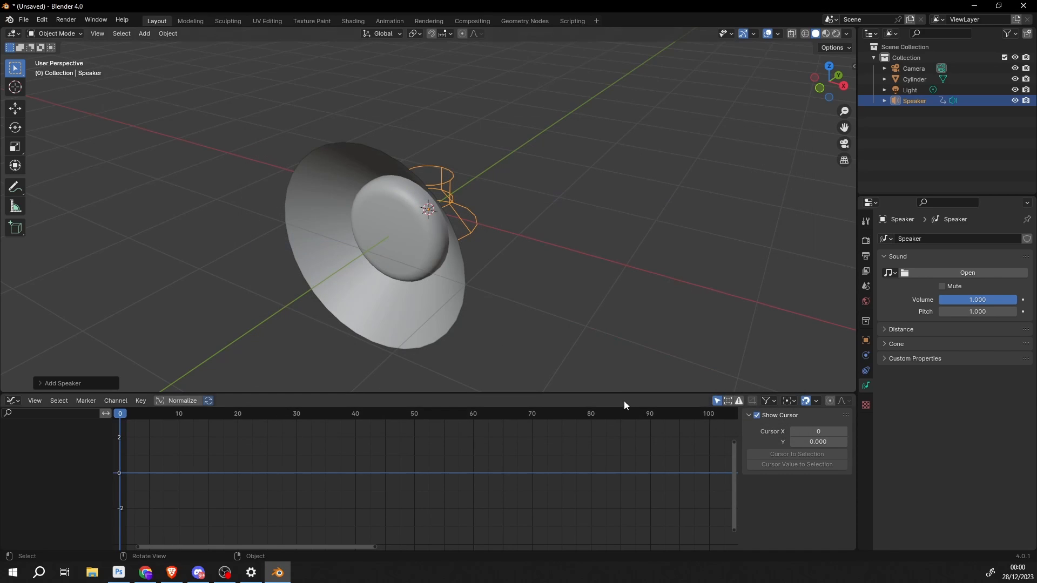
pyautogui.press('space')
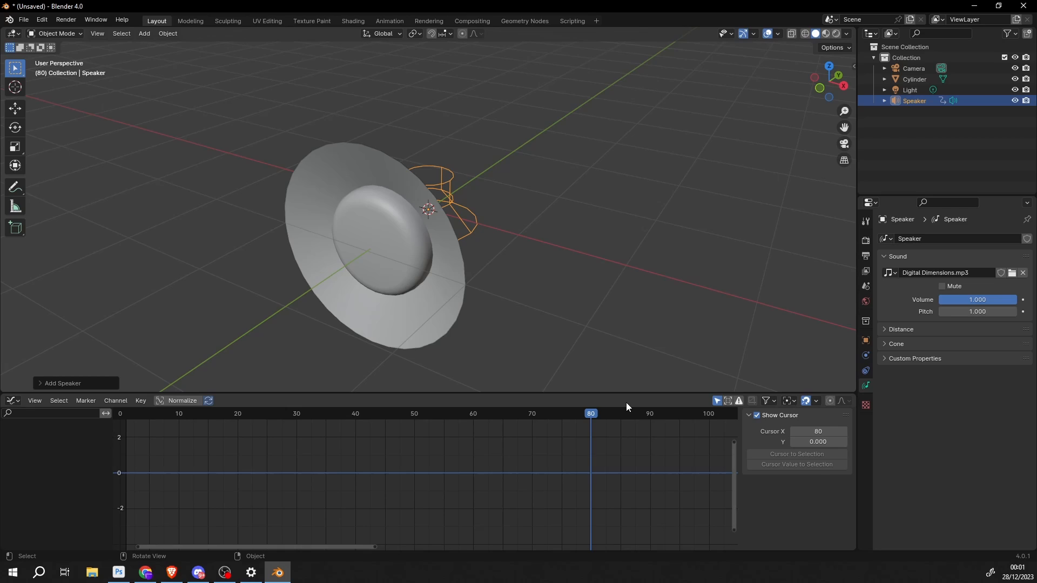
pyautogui.moveTo(625, 408)
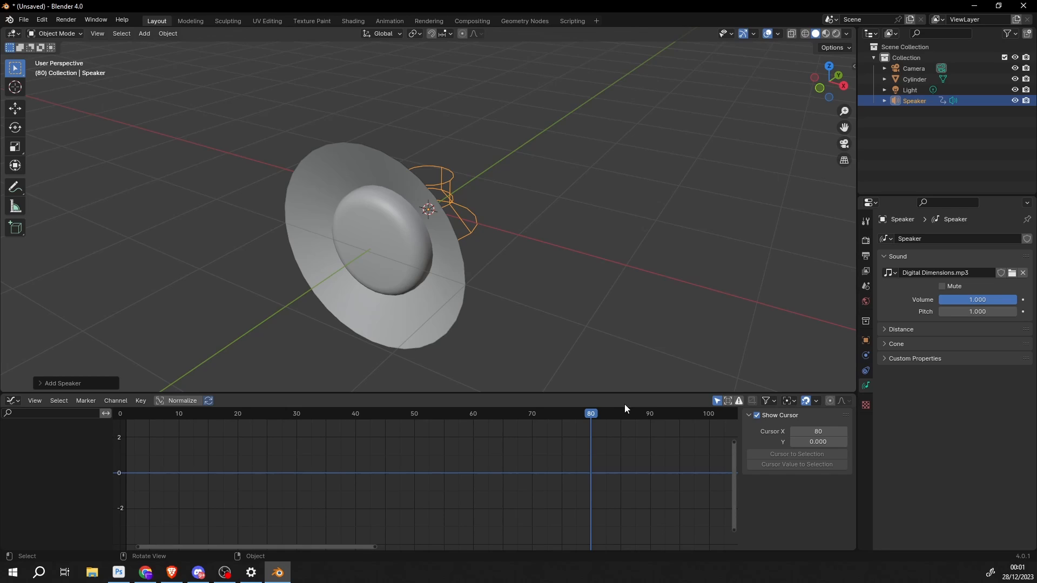